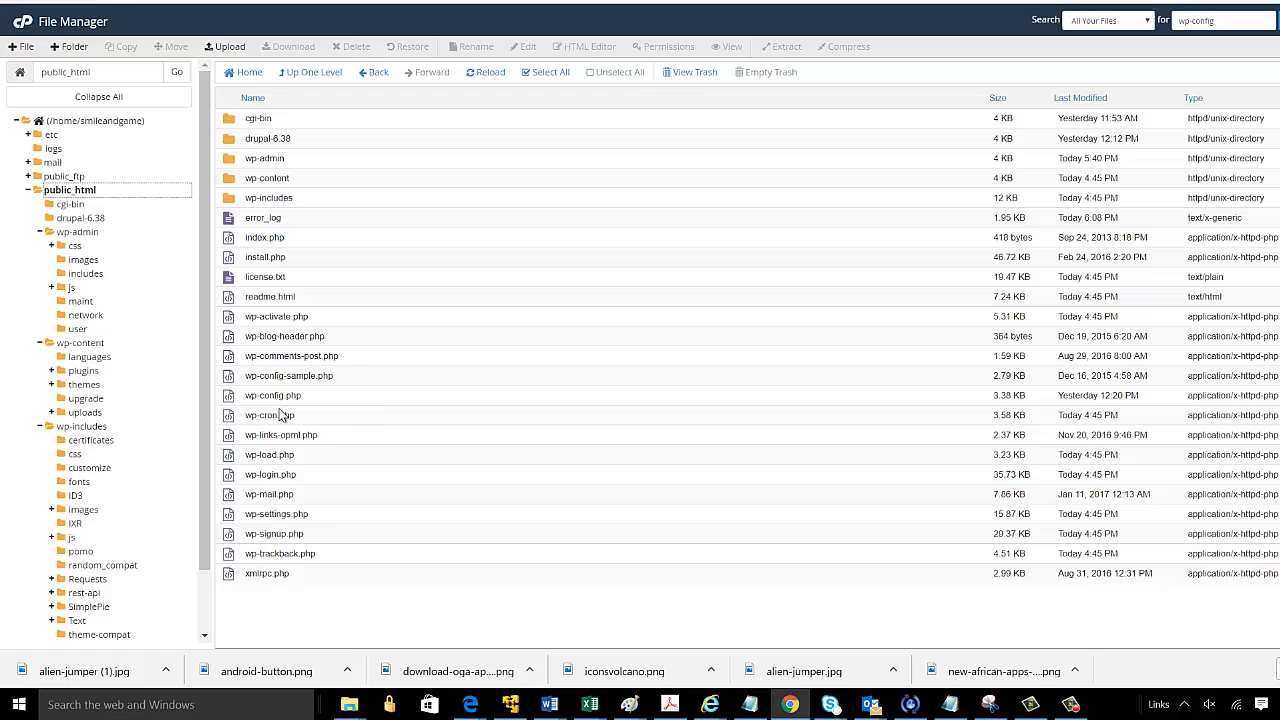
Step: Select wp-config.php in public_html and bring up its context menu
click(272, 395)
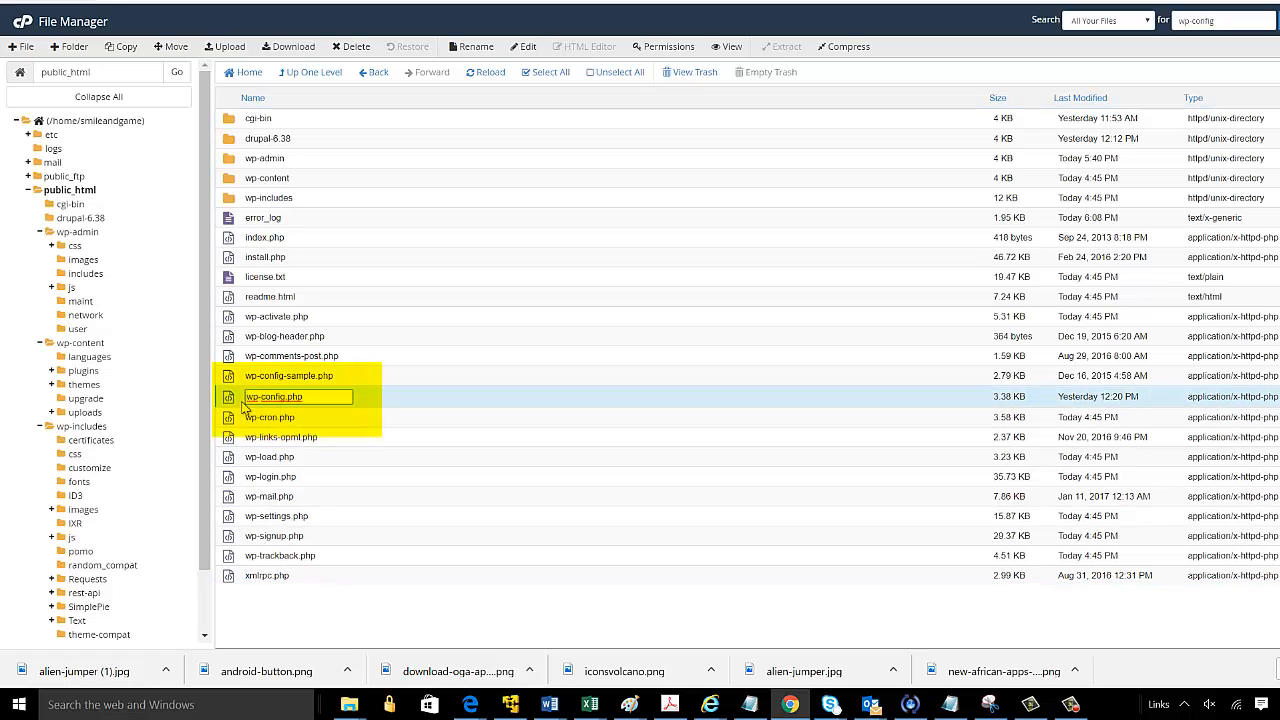
right_click(297, 396)
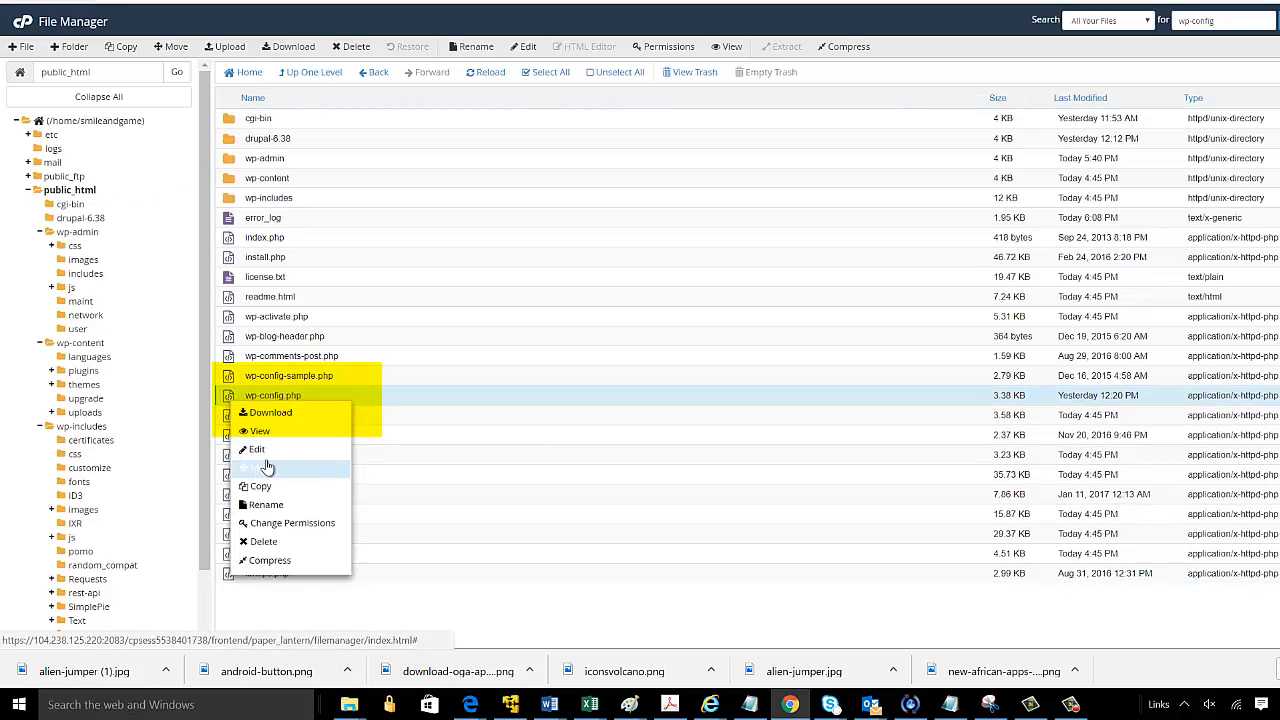
mouse_move(260, 467)
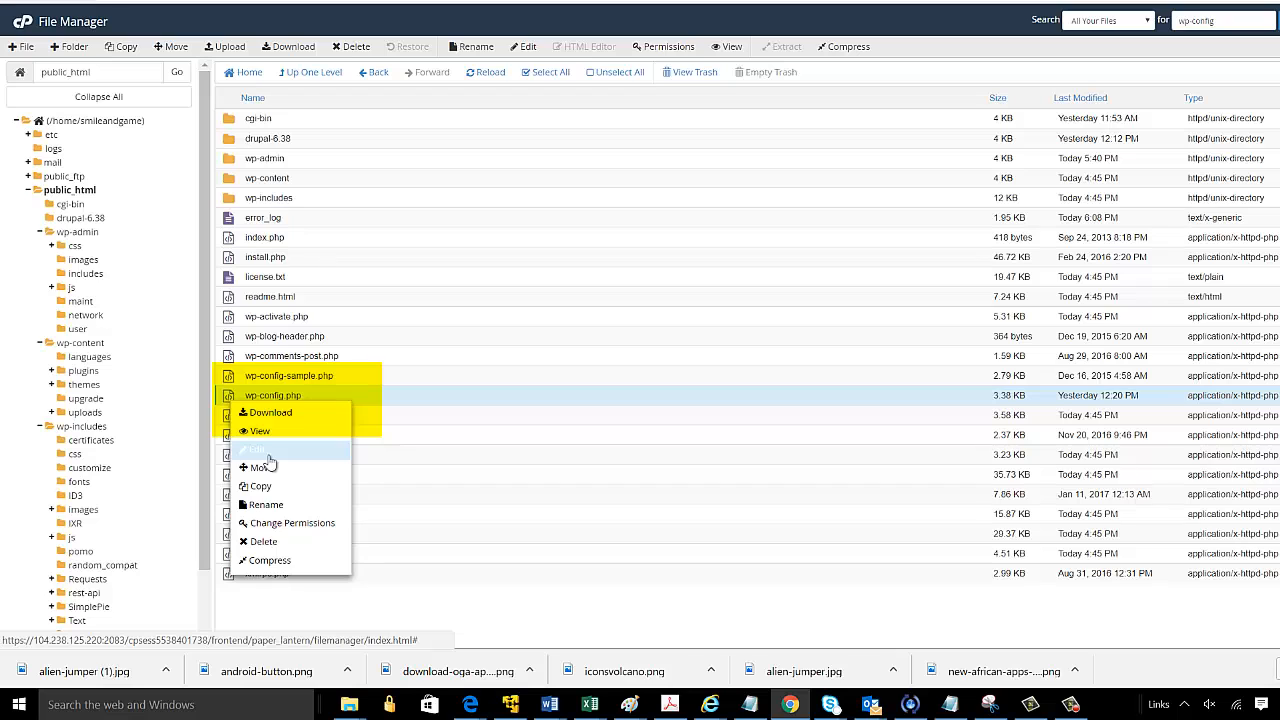
Step: Edit wp-config.php to define WP_MEMORY_LIMIT as 256M, then reload the Add Plugins page
click(256, 449)
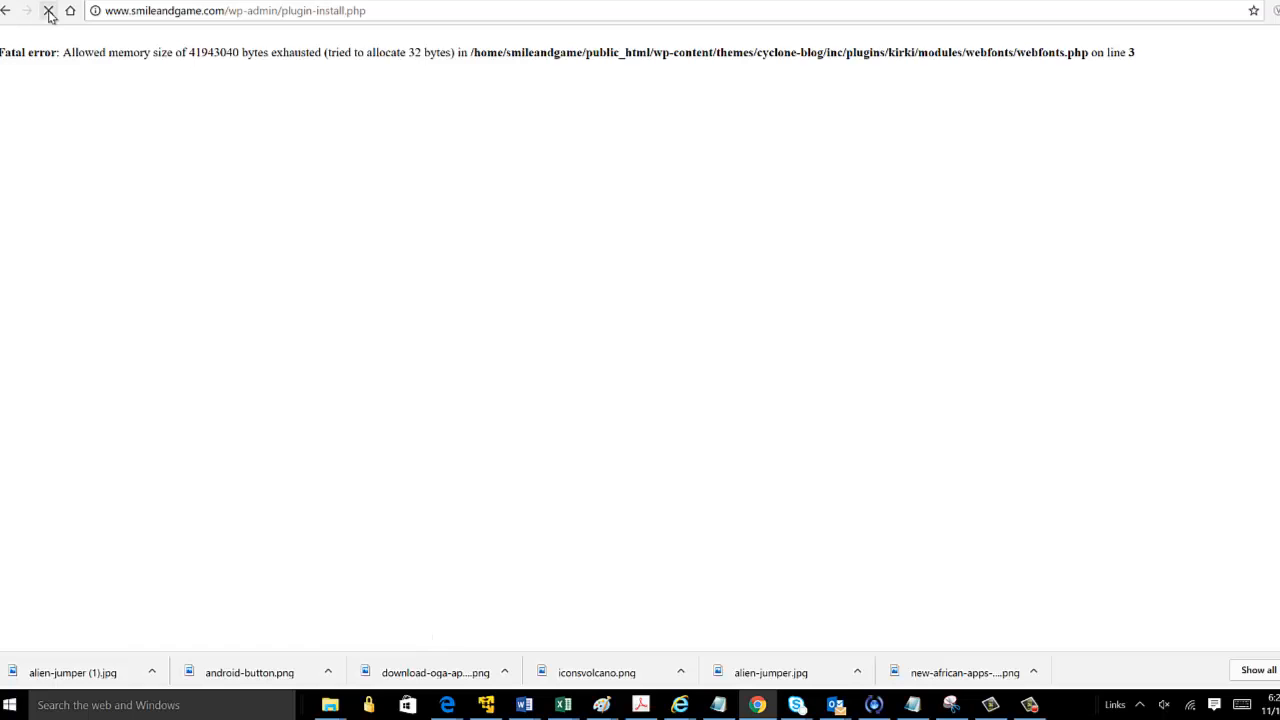
click(48, 10)
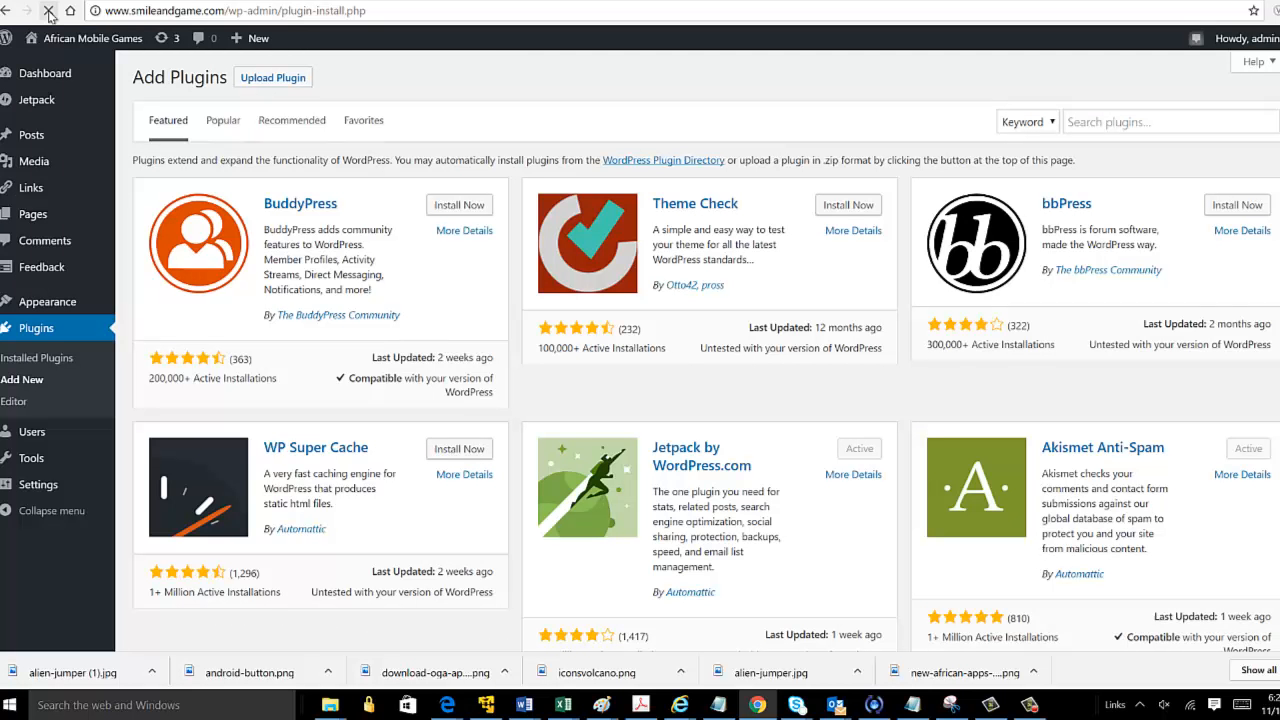